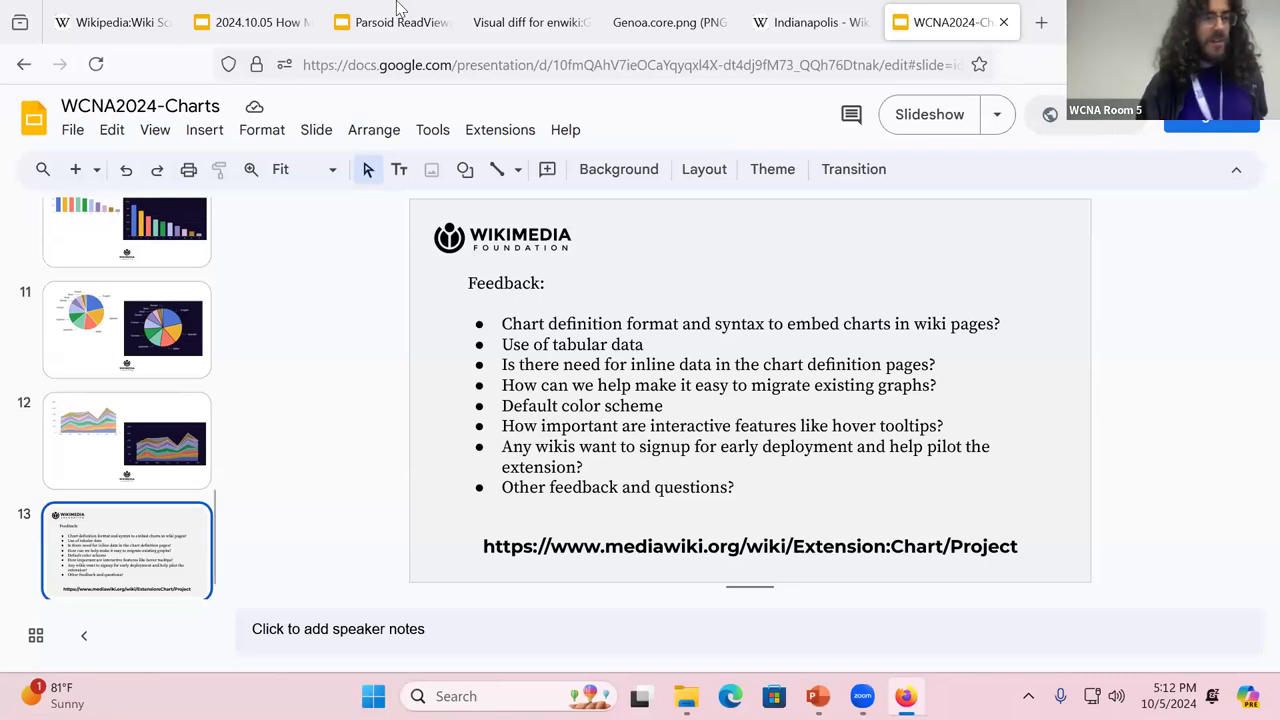
Select the Charts slide deck's URL in the Firefox address bar.
left_click(634, 64)
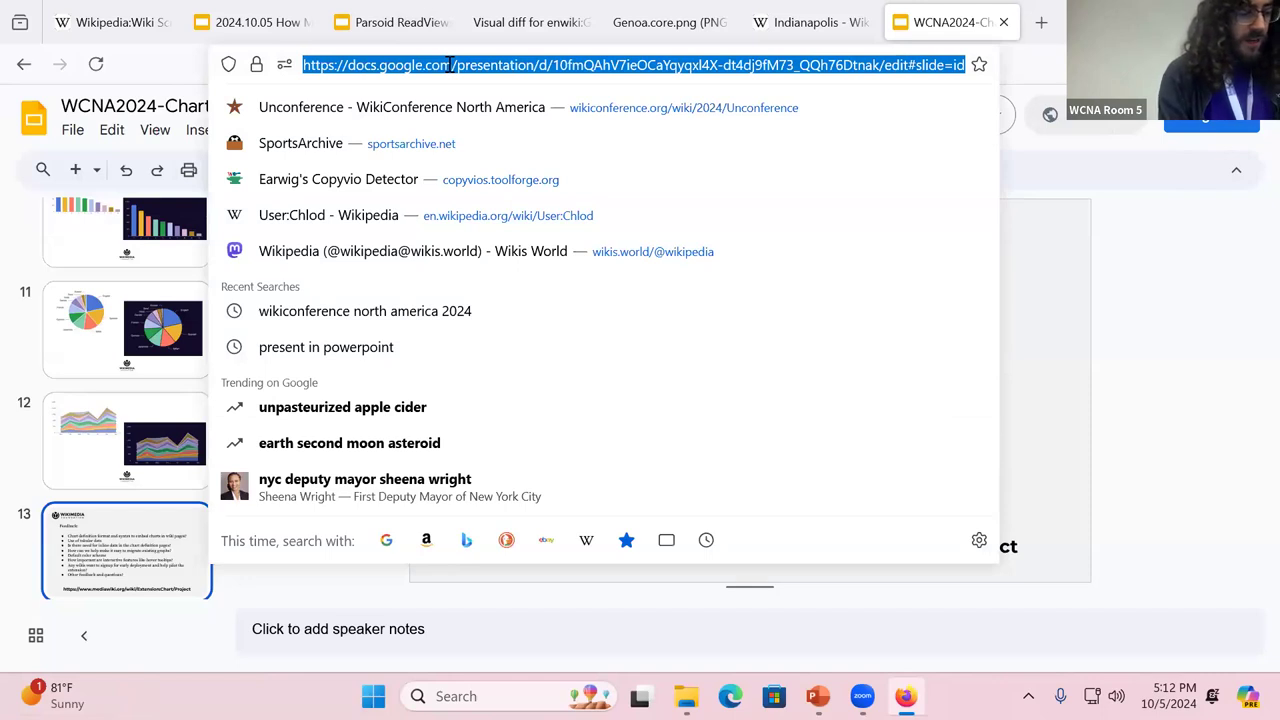
Go to en.wikipedia.org/wiki/template:calculator in place of the slide deck.
type("e")
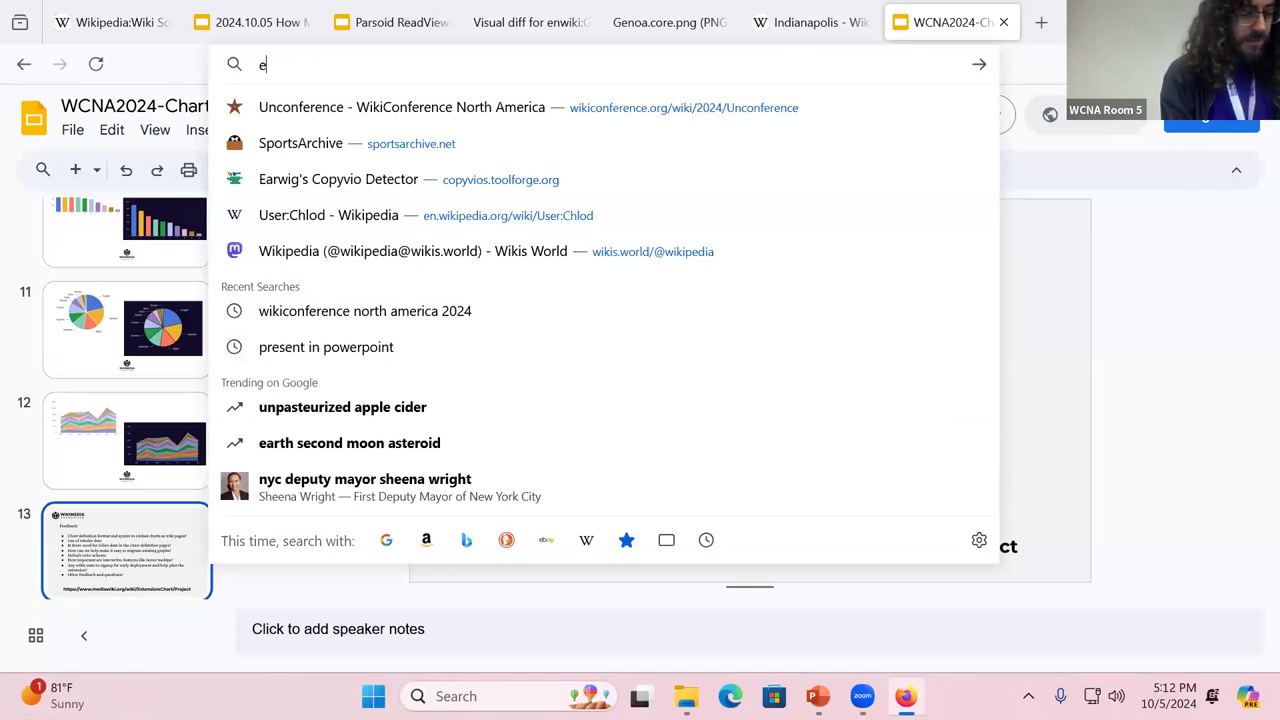
type("n.wikipedia.org/wiki/")
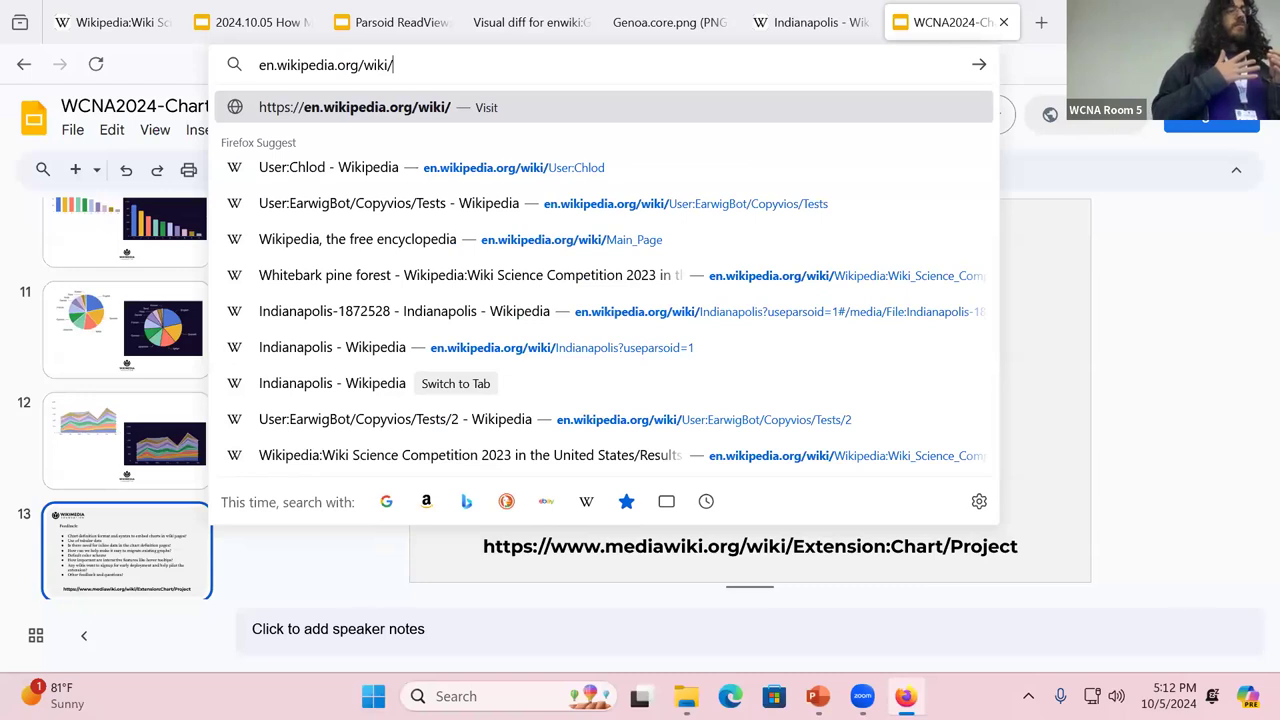
type("Terry_Fisher_(soccer)#cite_ref-Aztecs1978MG_5-0")
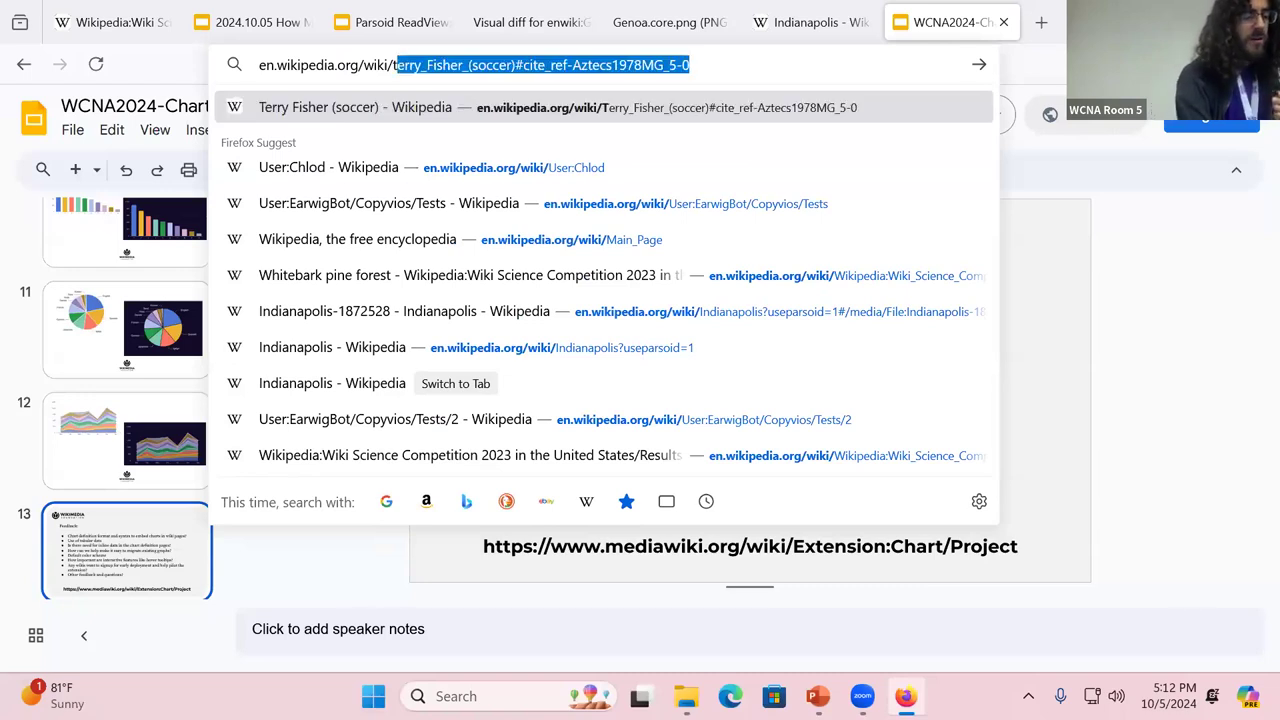
type("en.wikipedia.org/wiki/template")
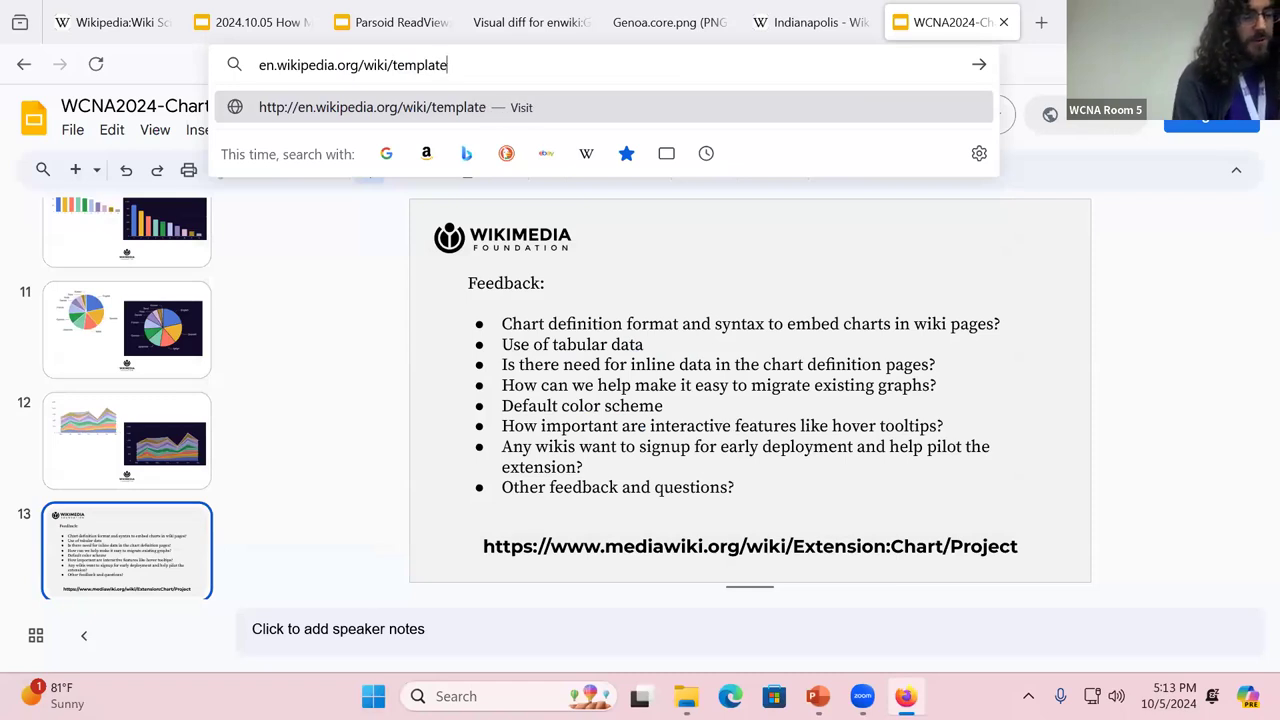
type("calcula")
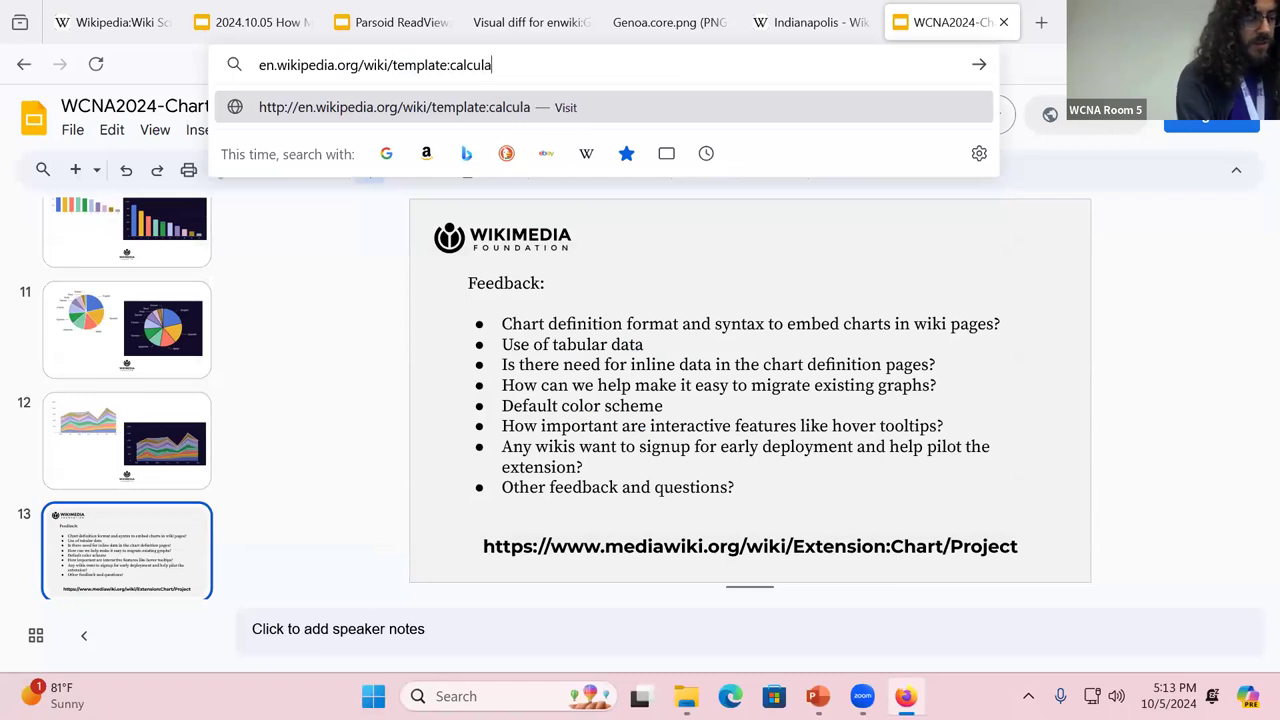
type("tor")
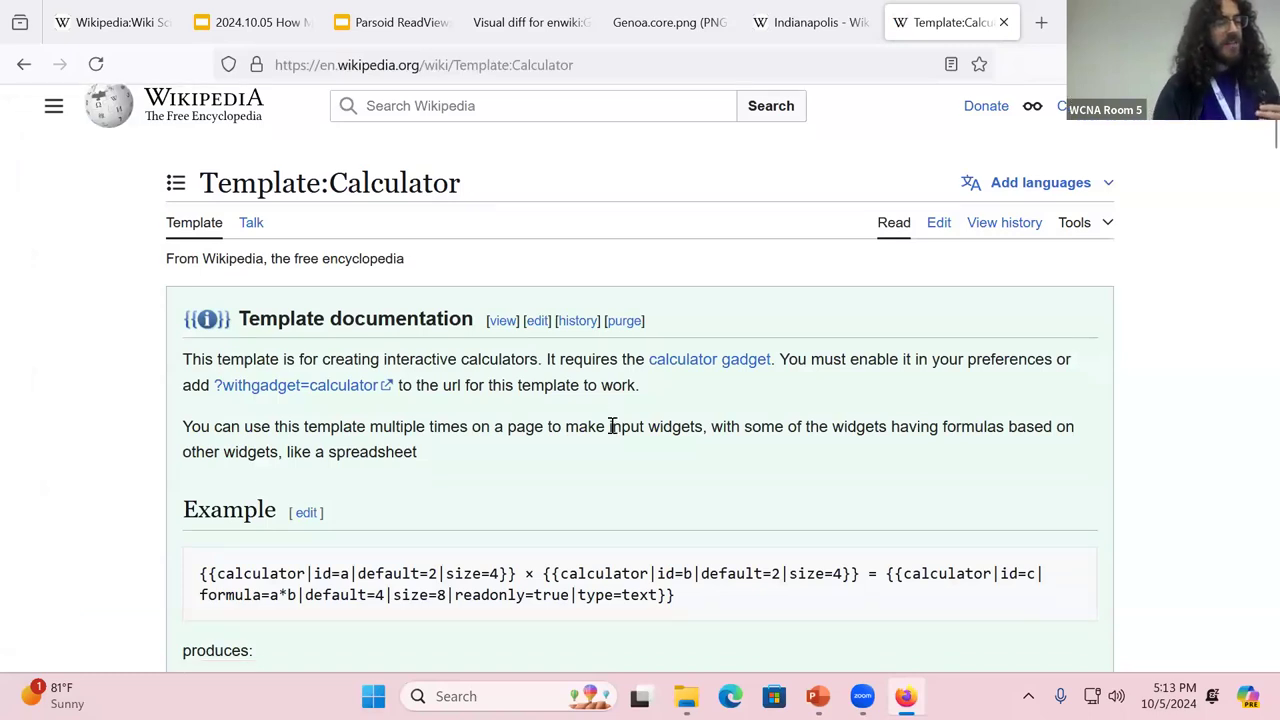
scroll("down", 3)
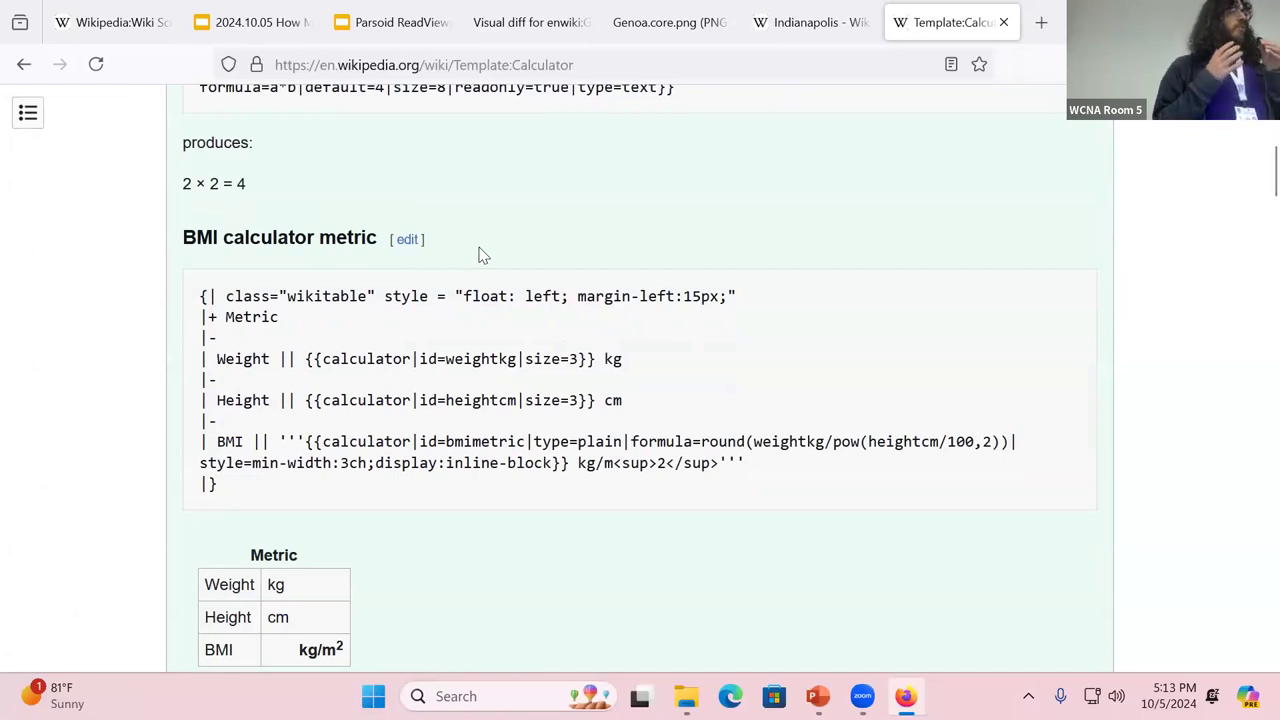
scroll("down", 3)
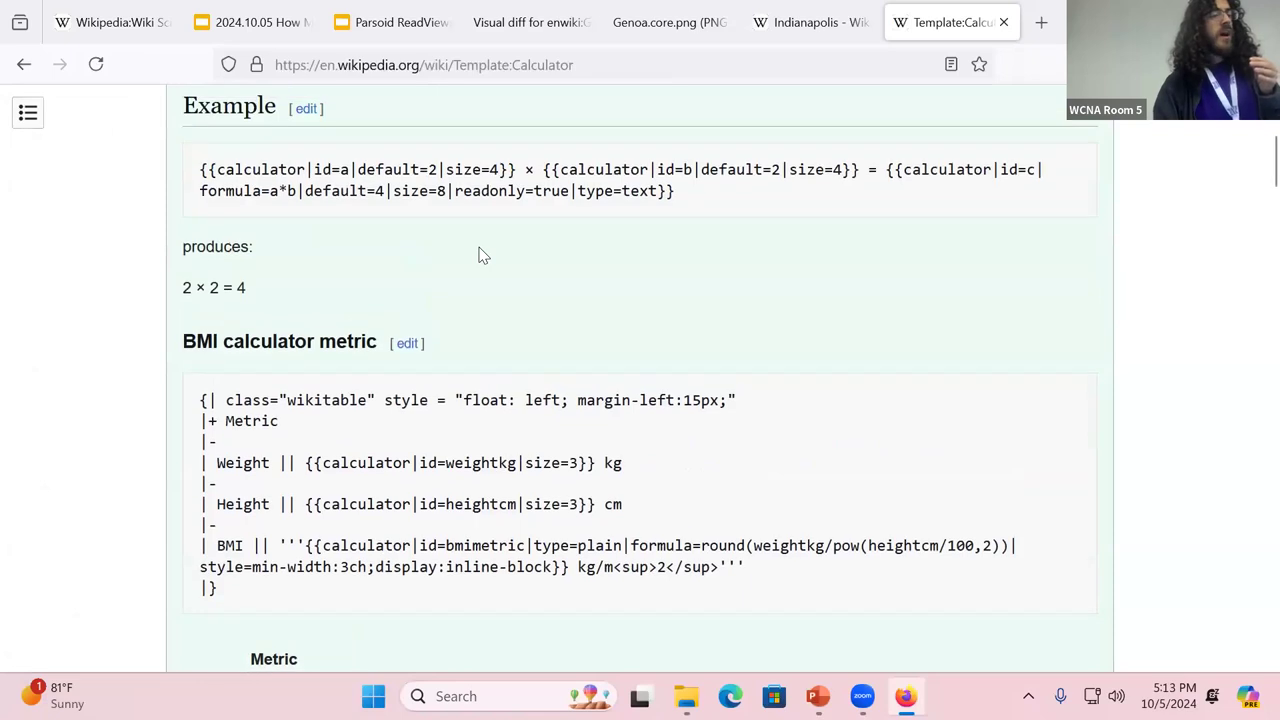
mouse_move(560, 315)
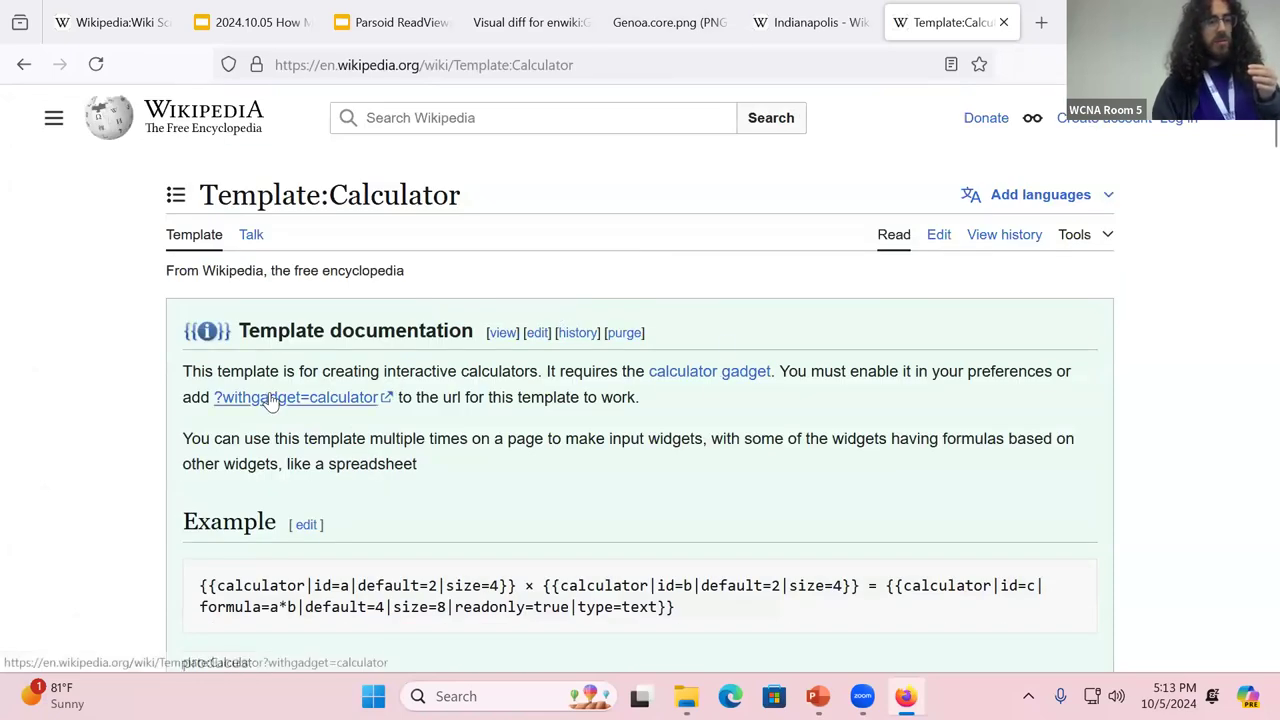
Reload Template:Calculator with the gadget and get 6 × 5 = 30 in the example.
left_click(295, 397)
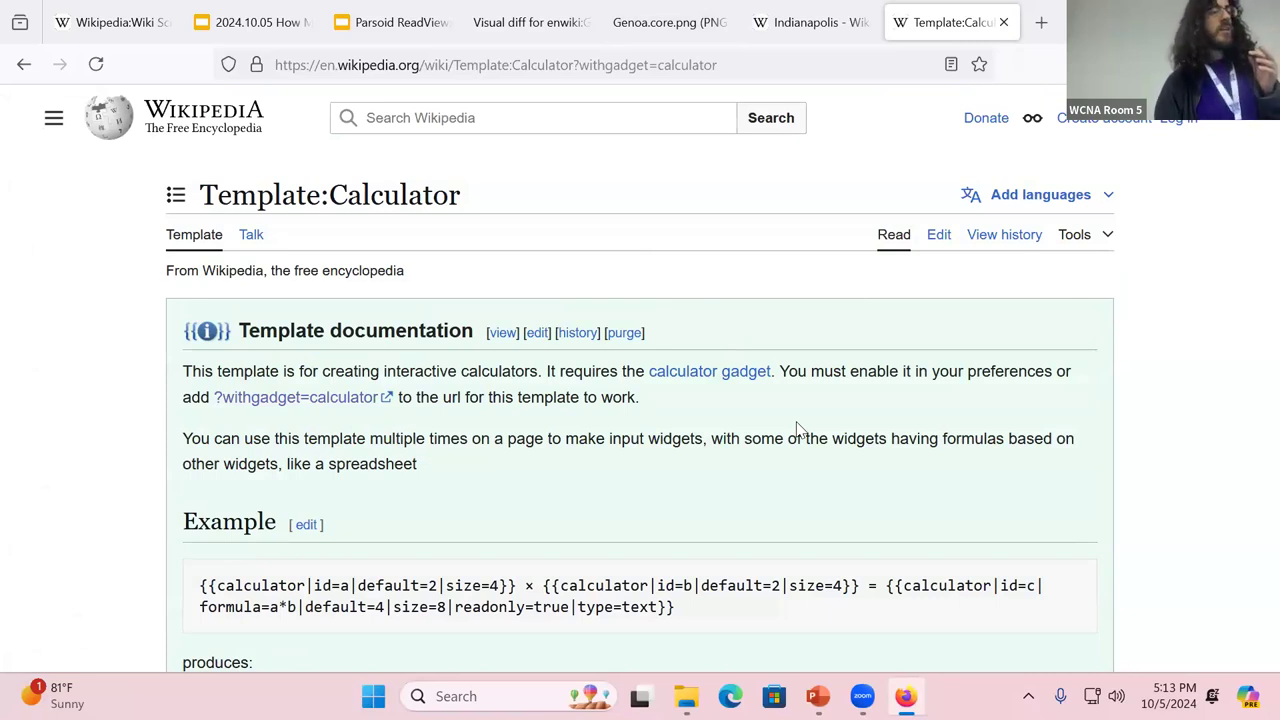
scroll("down", 3)
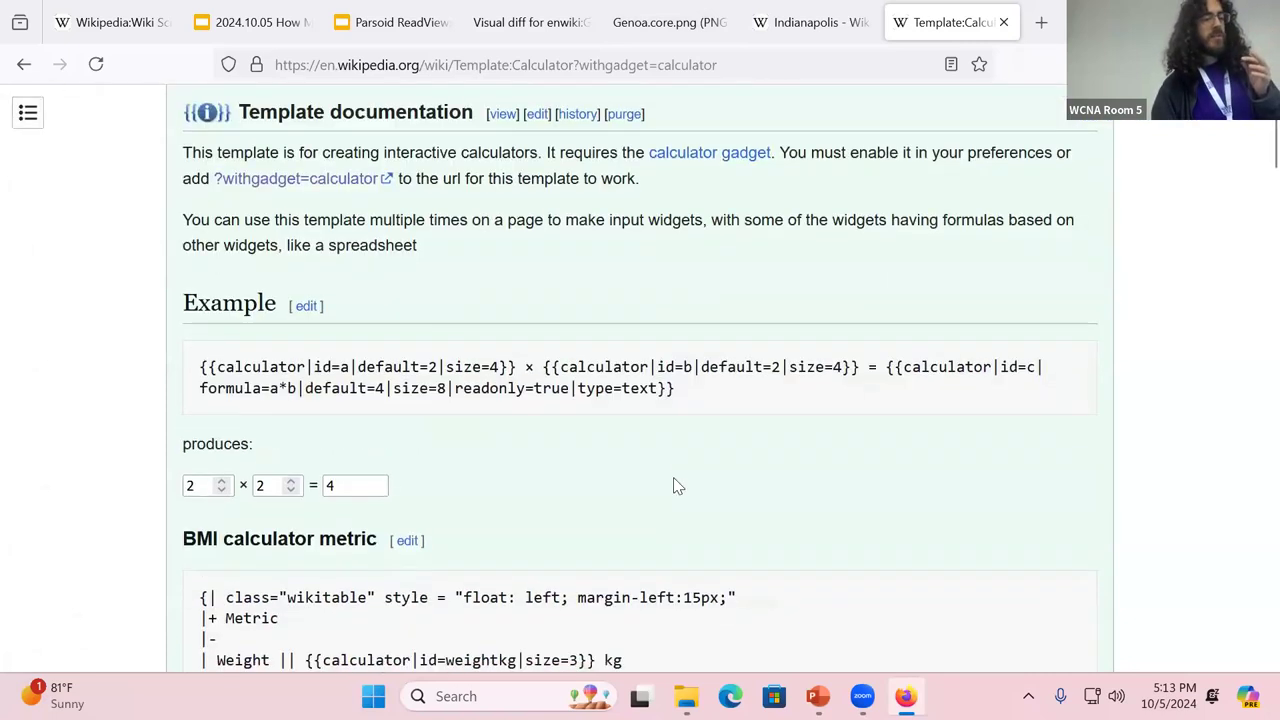
scroll("down", 3)
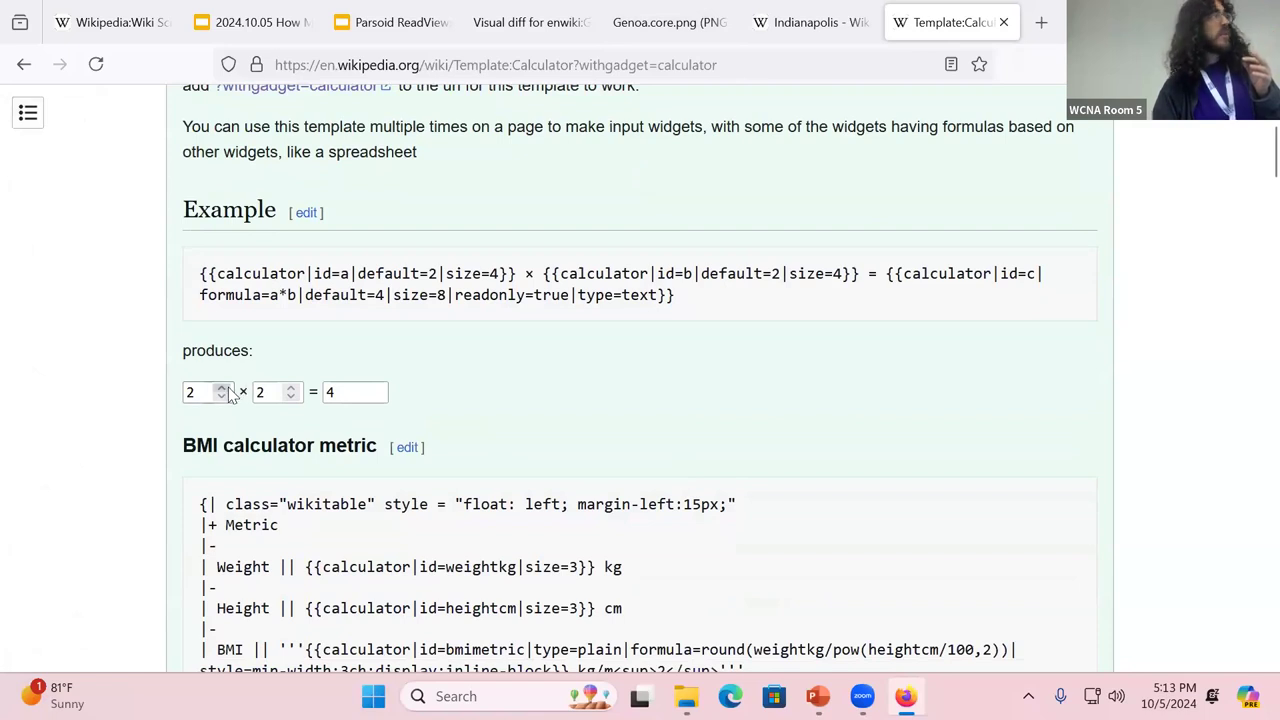
type("6")
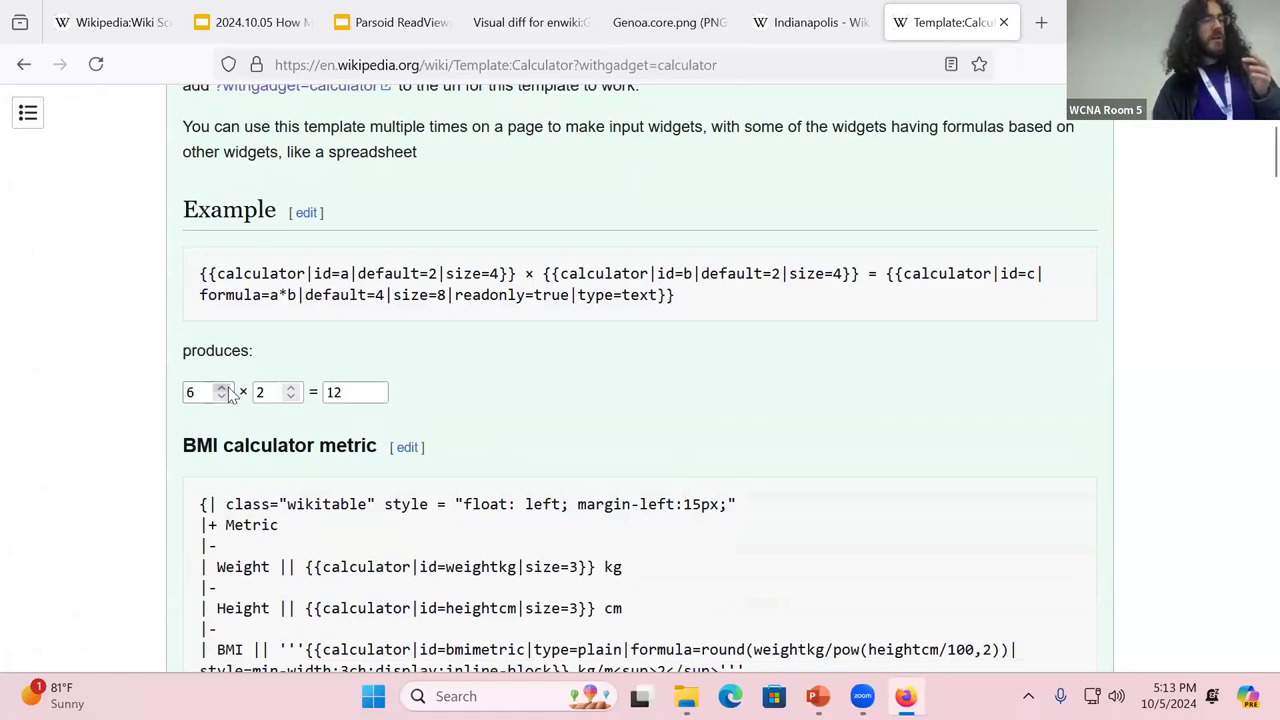
left_click(291, 387)
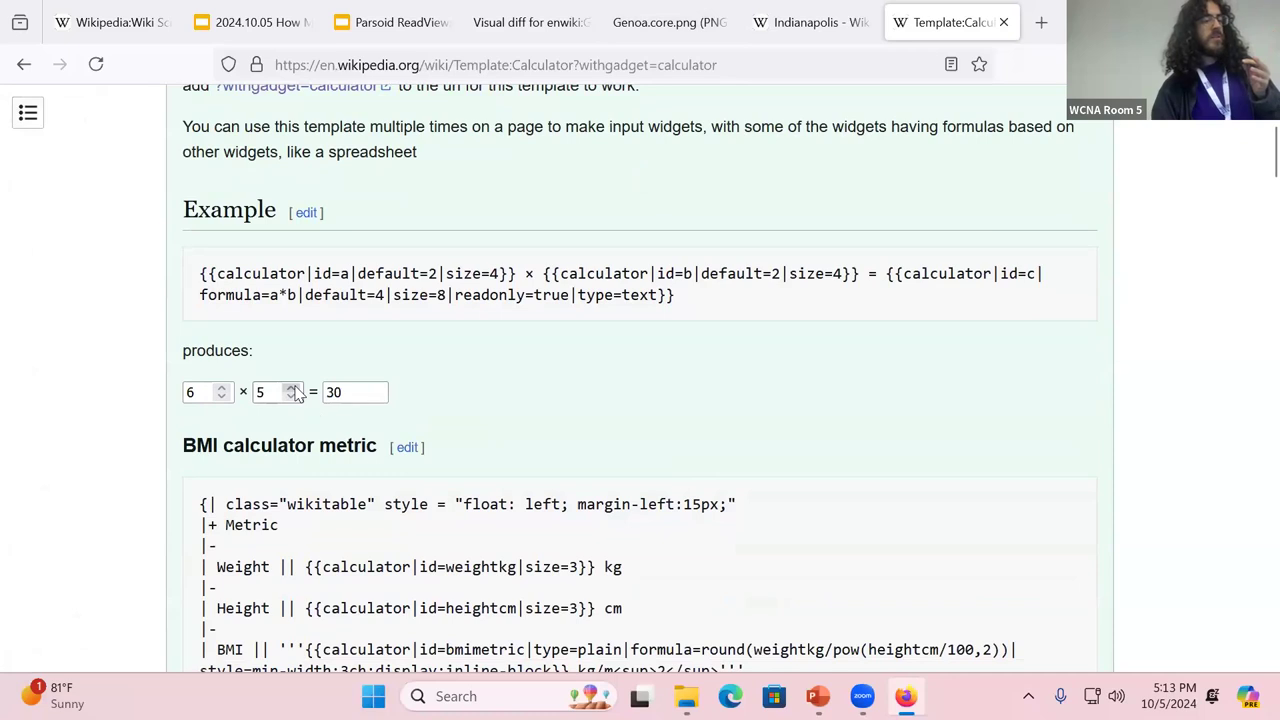
scroll("down", 3)
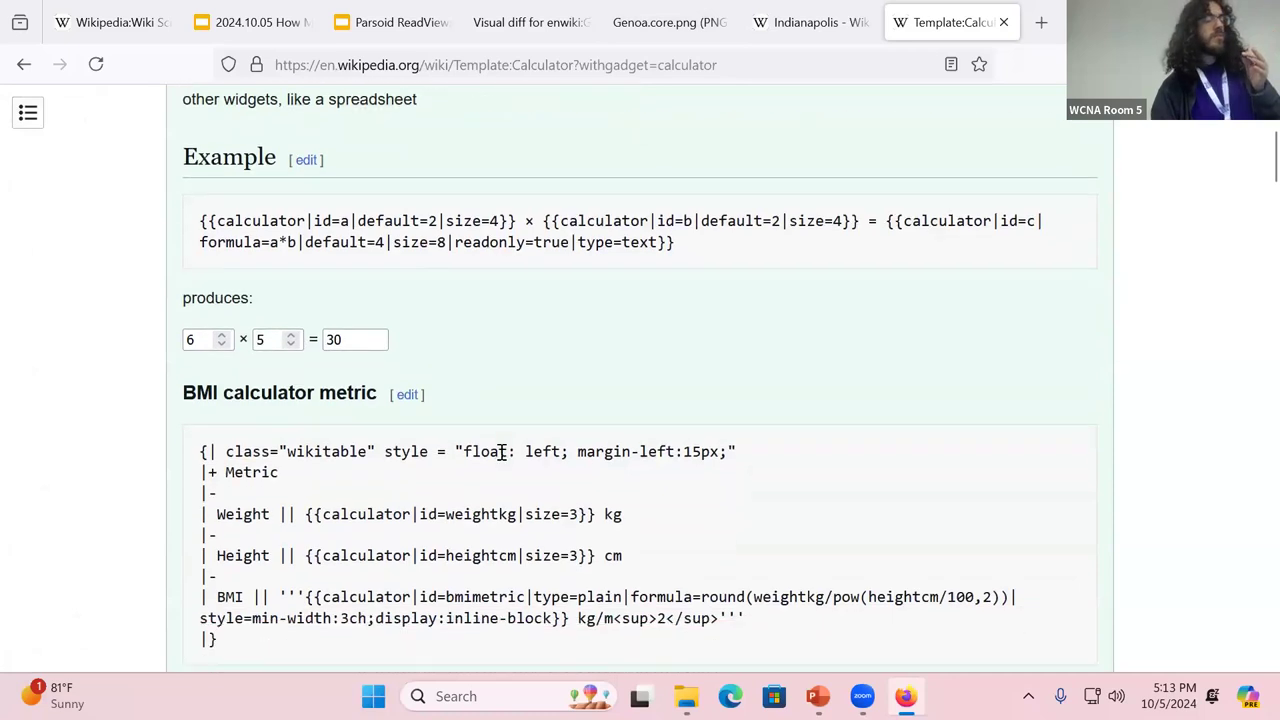
Enter weight 80 kg and height 120 cm in the metric BMI example, giving 56 kg/m².
scroll("down", 3)
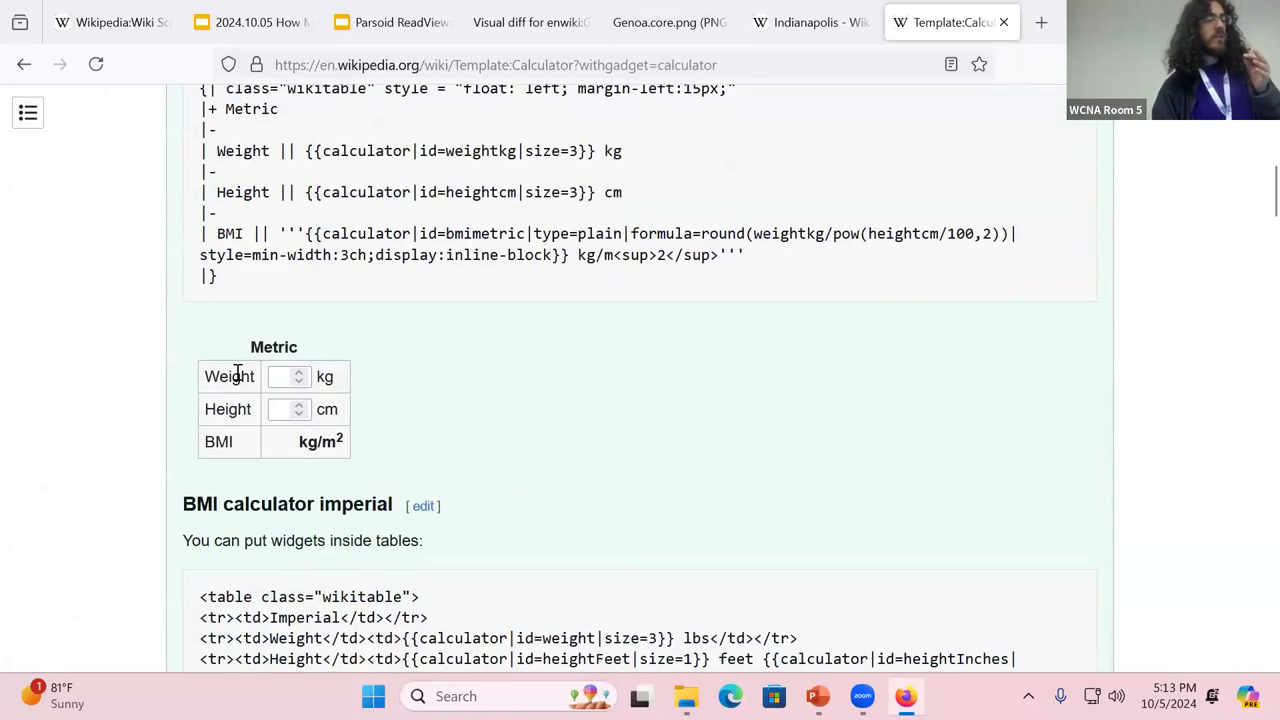
left_click(288, 377)
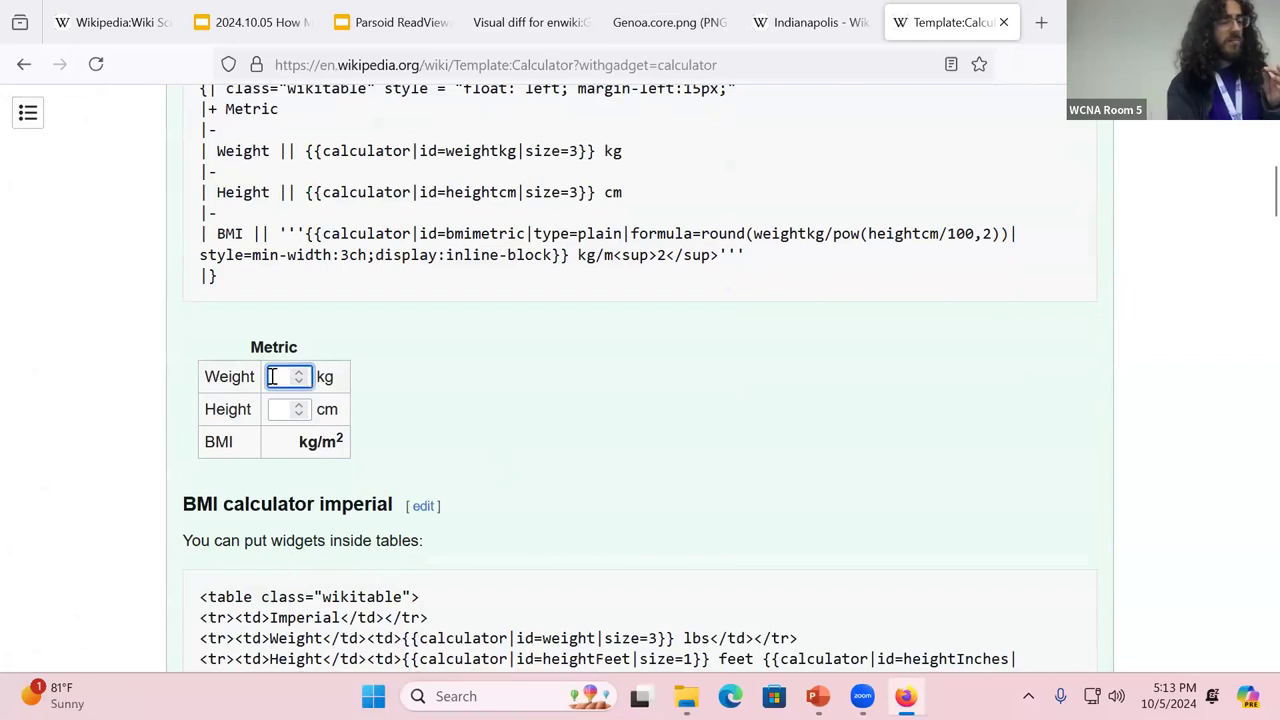
type("80")
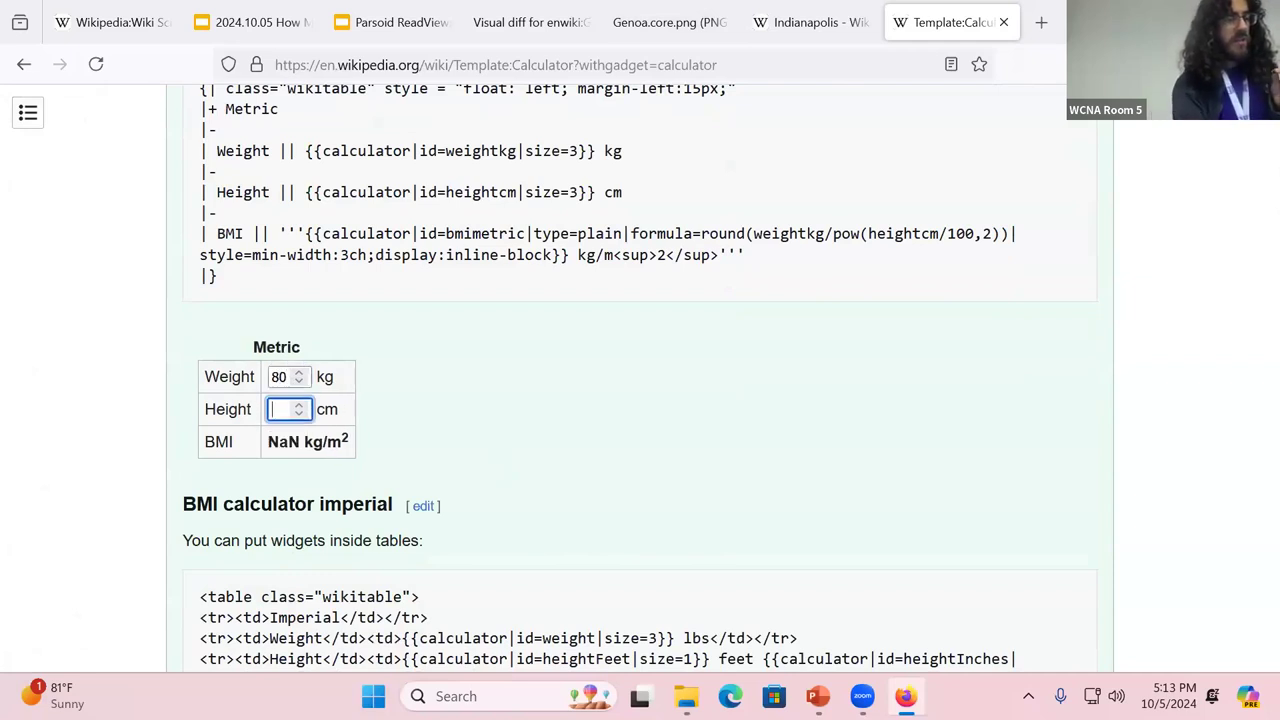
type("100")
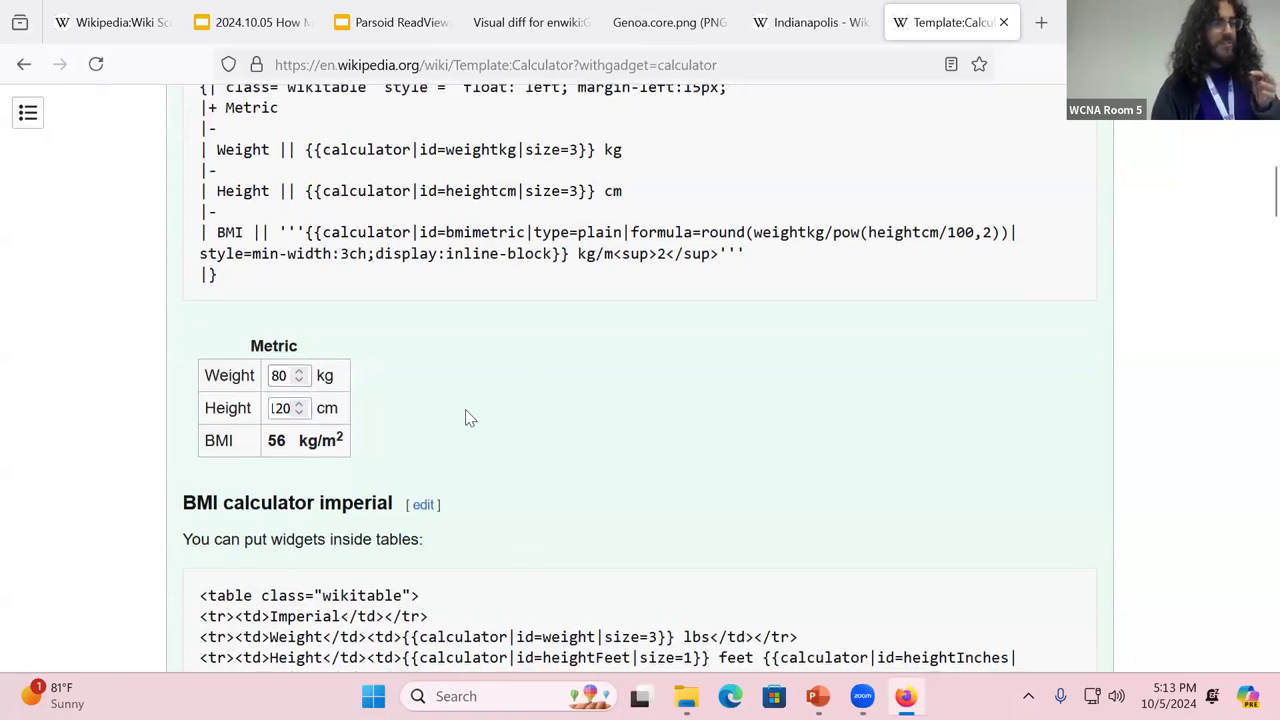
scroll("down", 3)
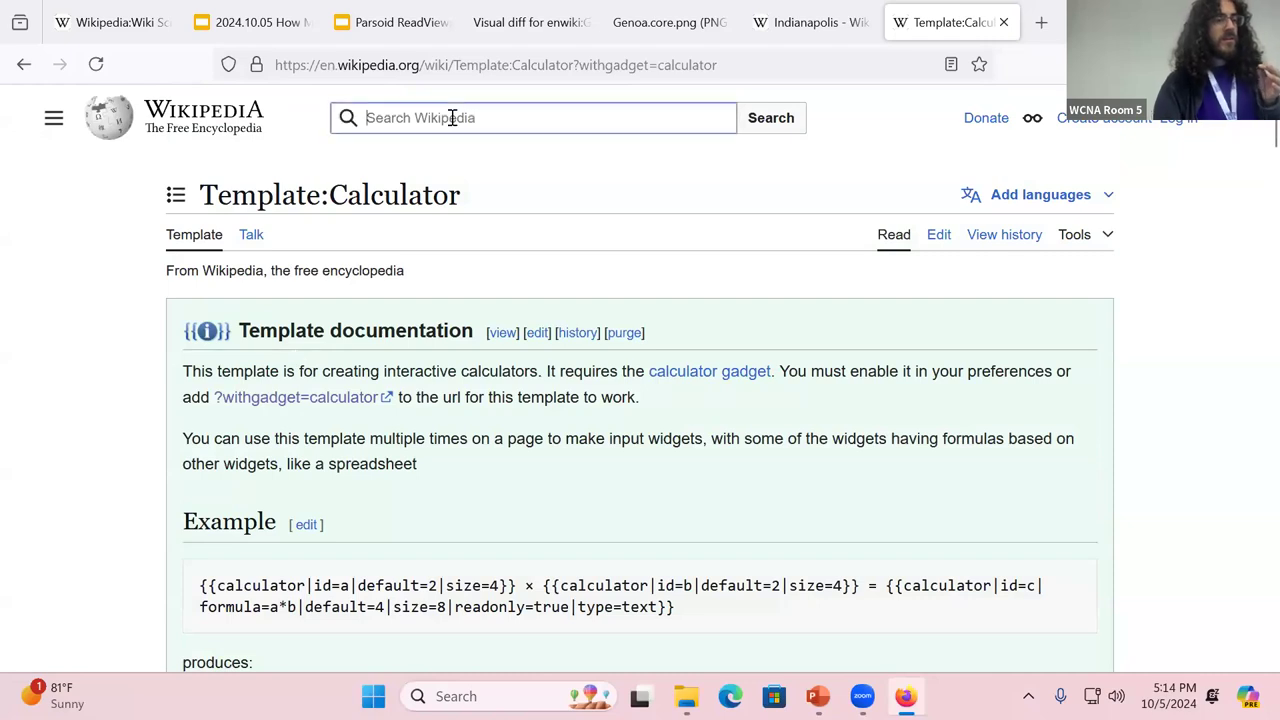
Search for the Body roundness index article and reload it with ?withgadget=calculator.
type("Body R")
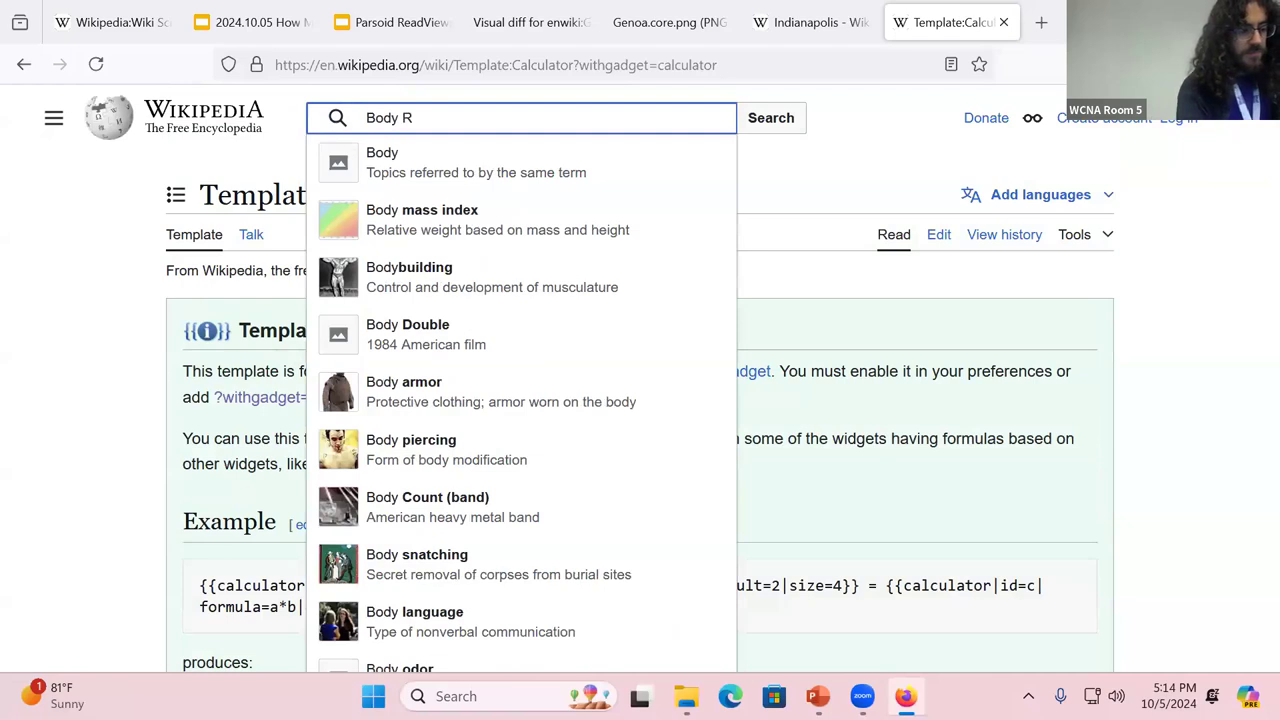
type("ou")
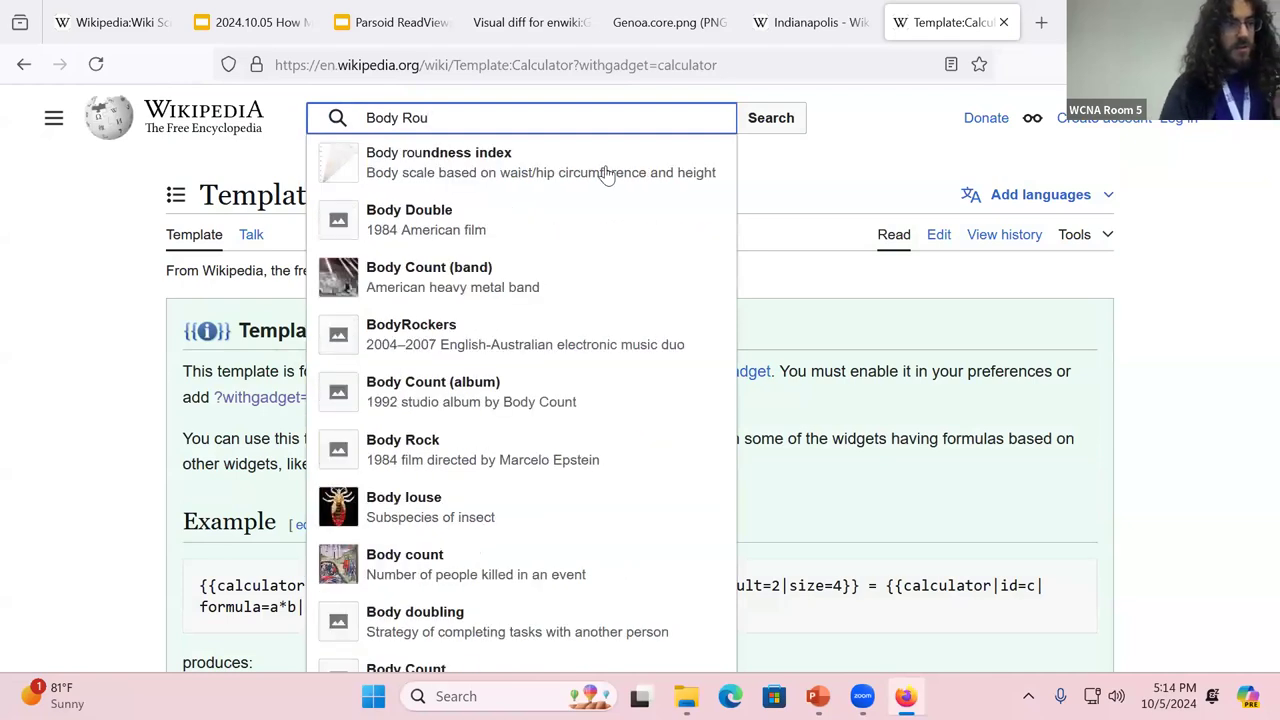
left_click(438, 162)
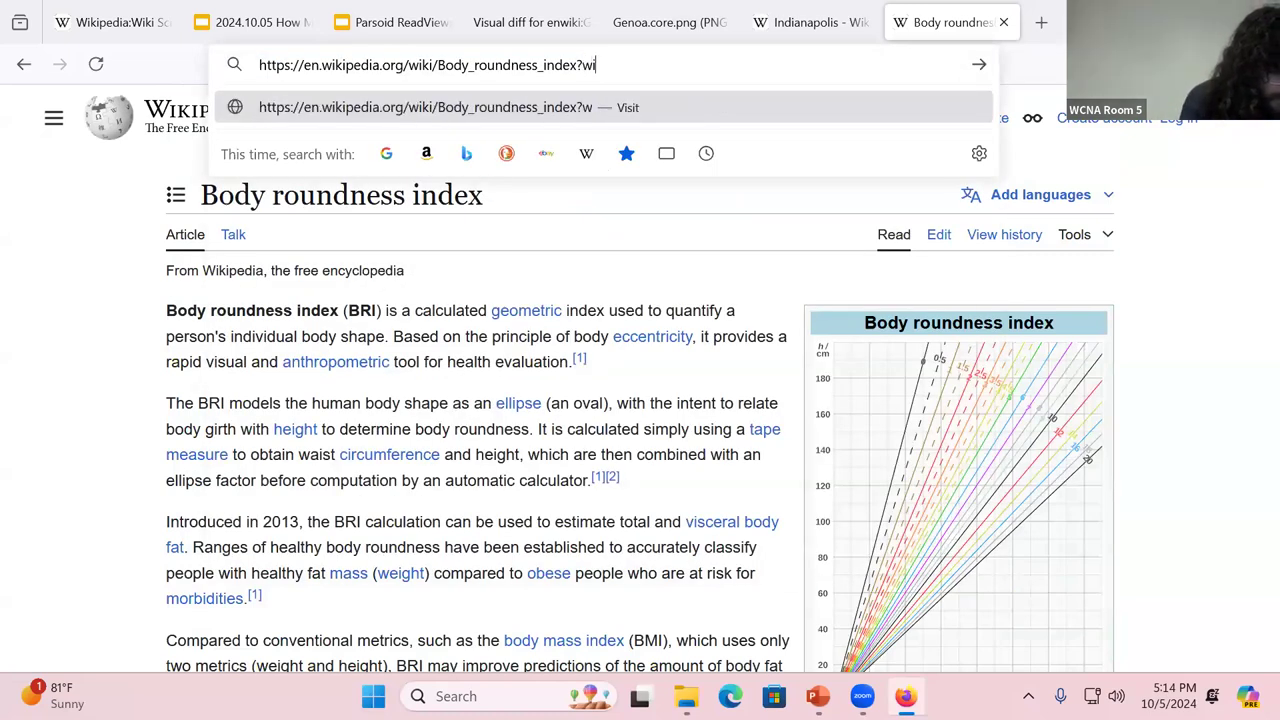
type("thgadget=calculator")
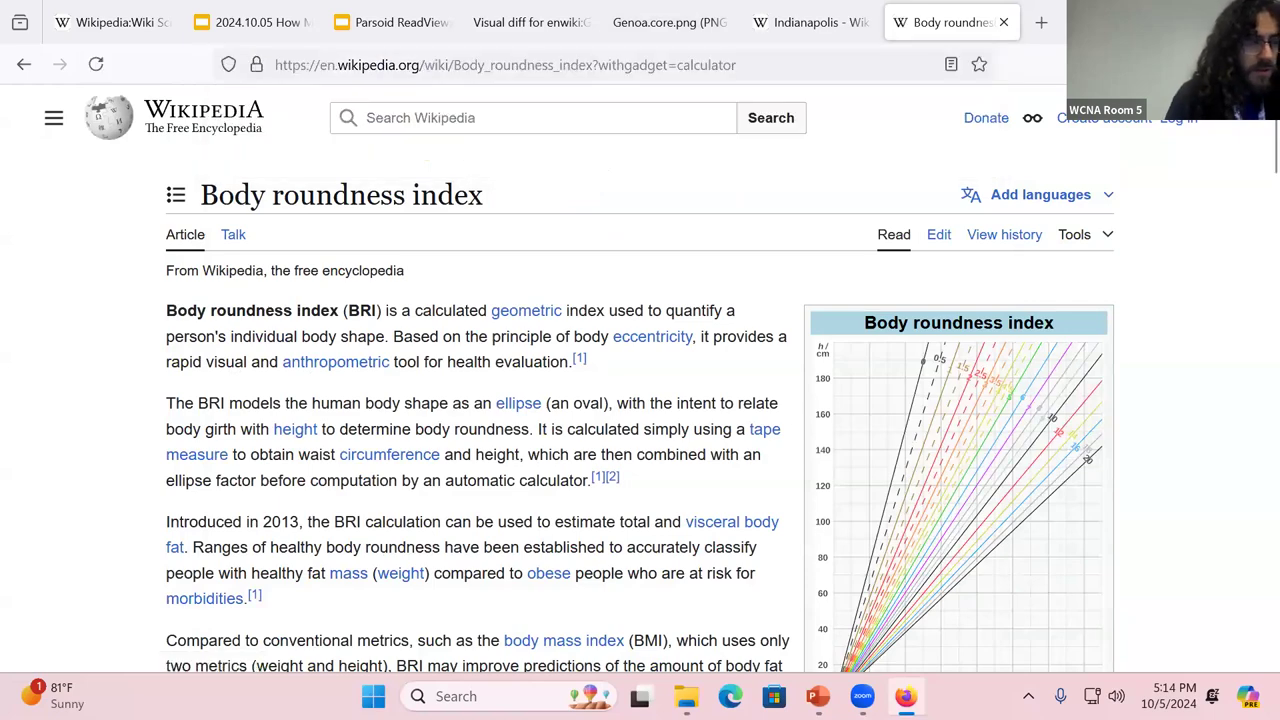
Raise the BRI calculator's waist with the spinner, then enter 65 cm.
scroll("down", 3)
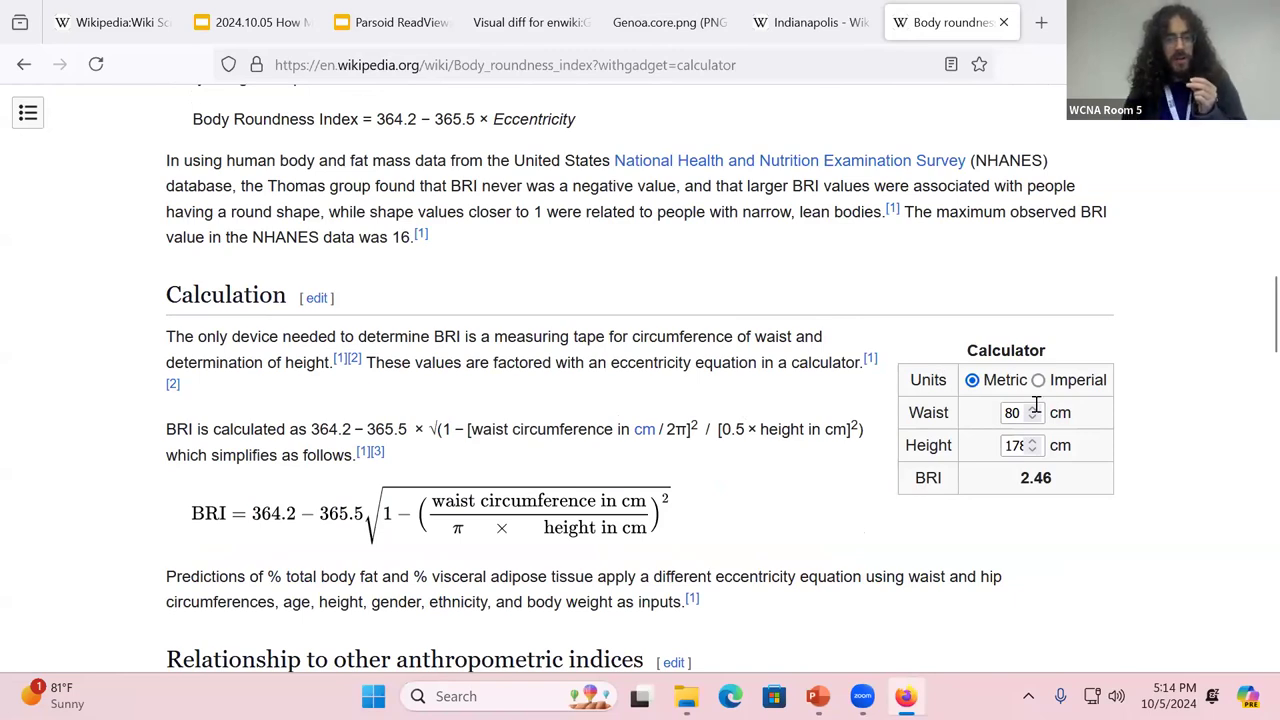
left_click(1032, 407)
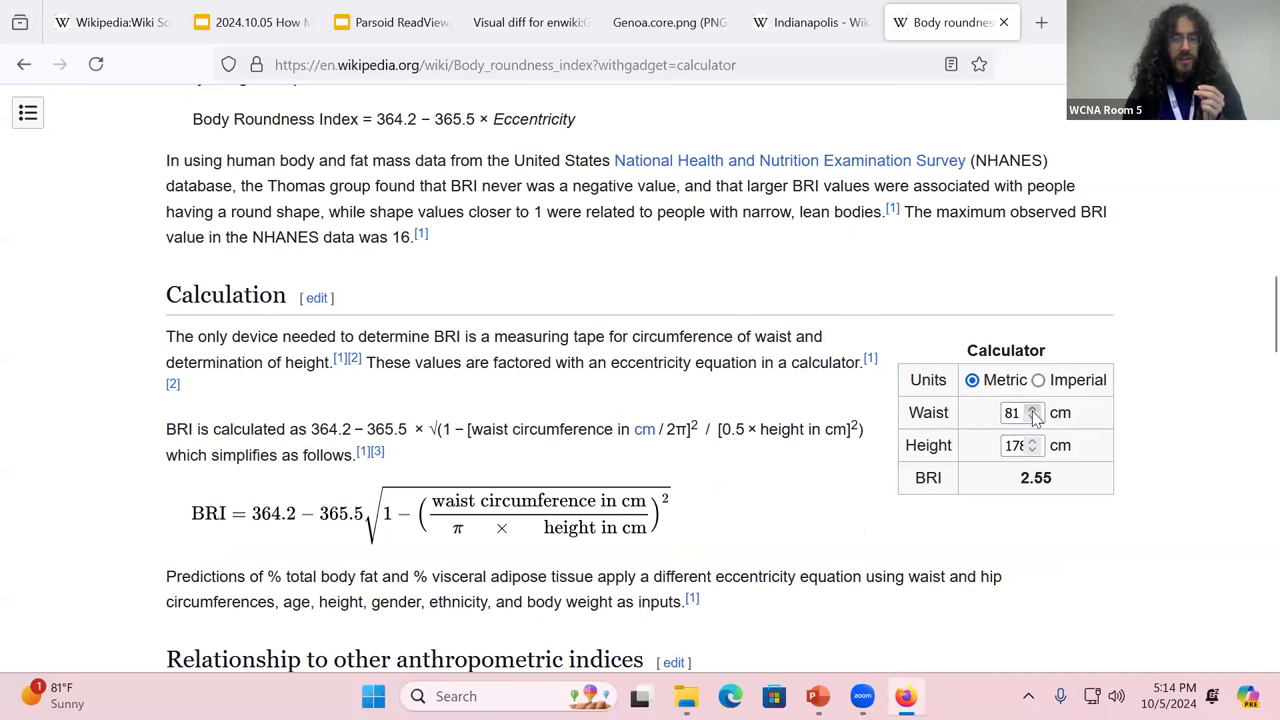
left_click(1033, 407)
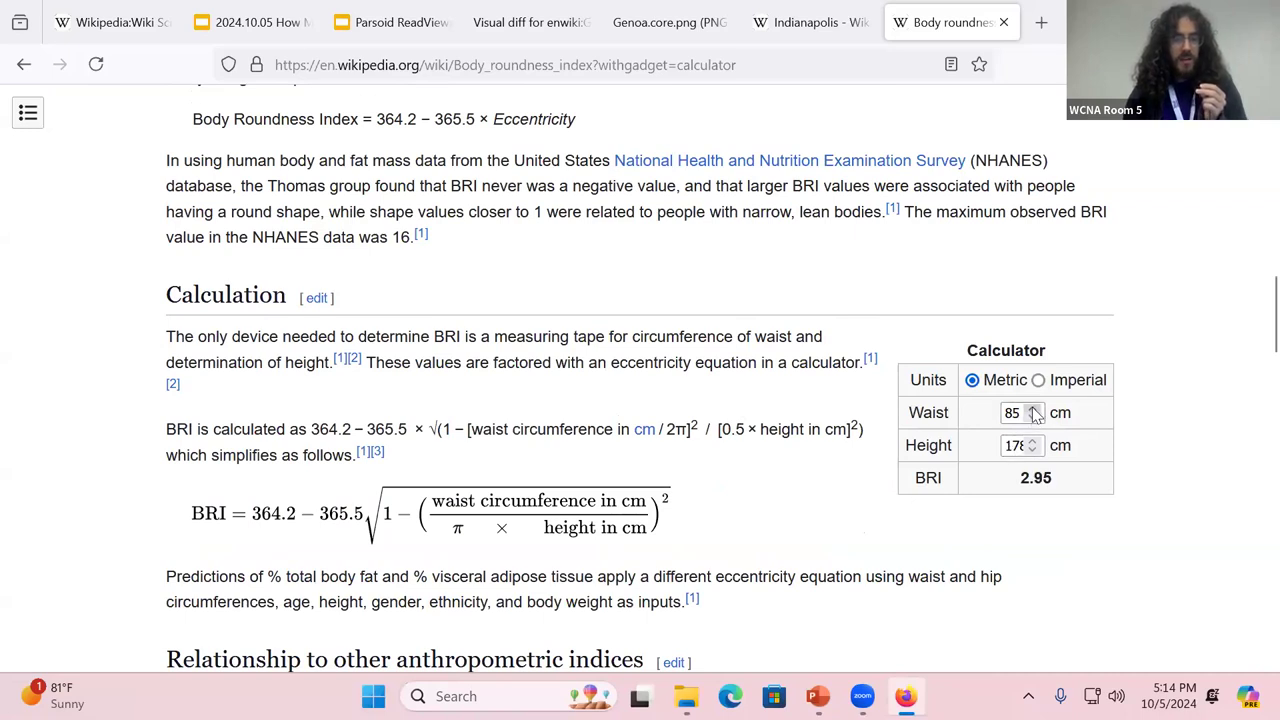
left_click(1033, 408)
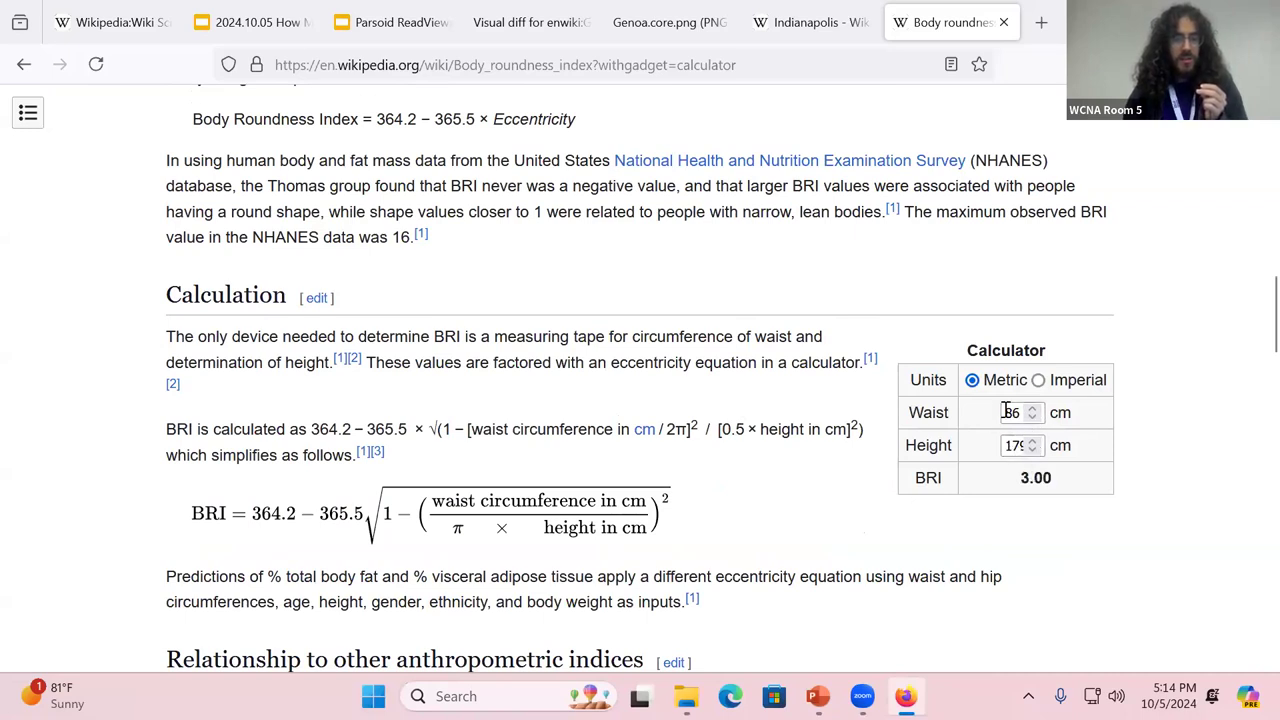
type("65")
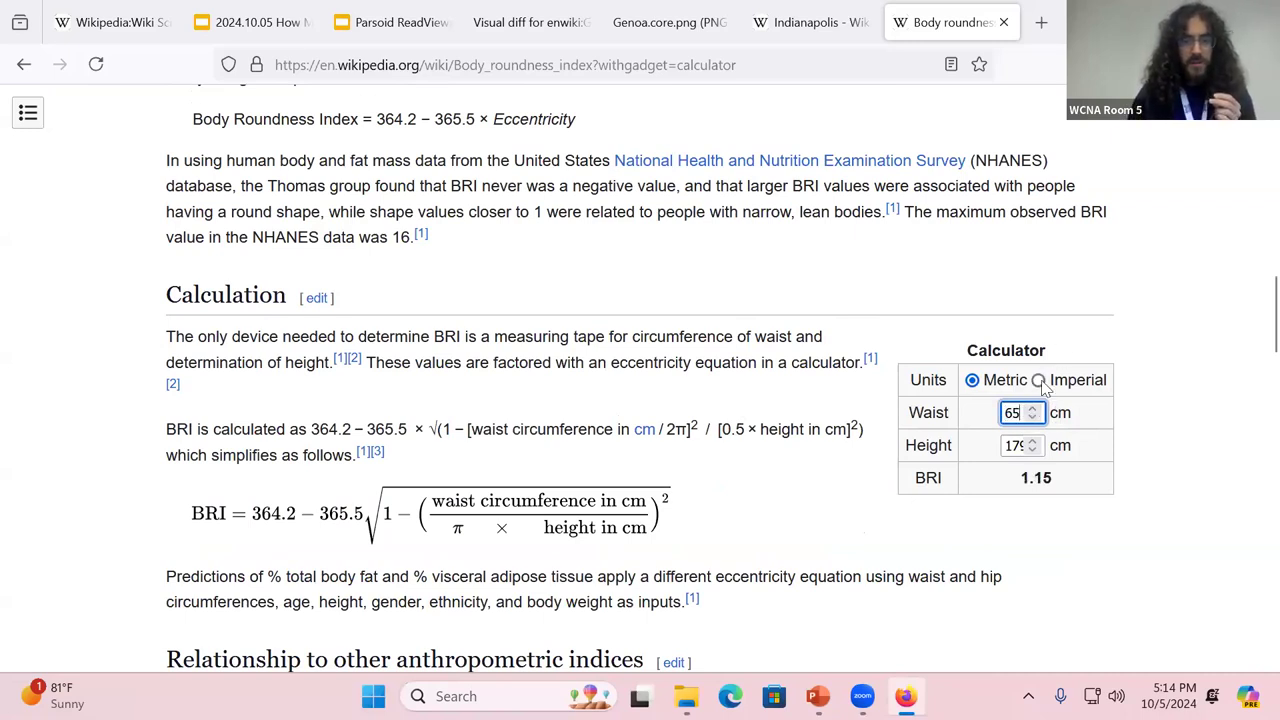
Switch to Imperial, increase the waist, and return to Metric for BRI 2.07.
left_click(1038, 380)
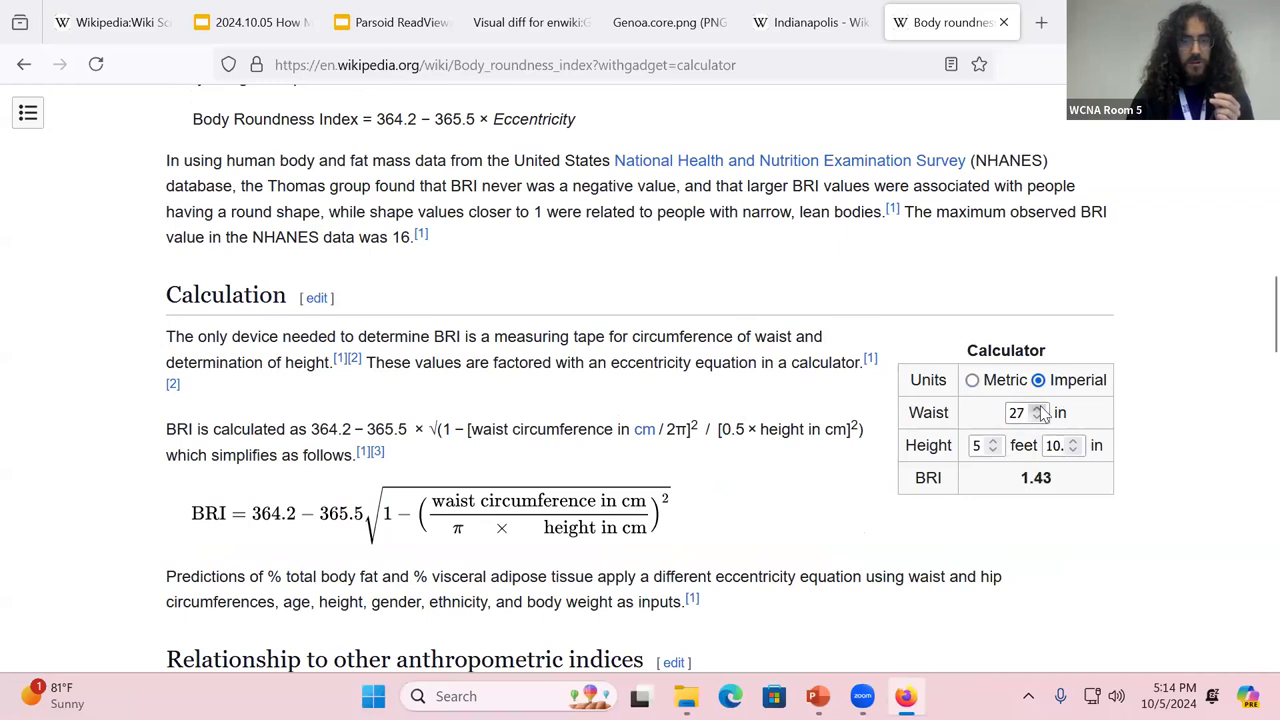
left_click(1040, 407)
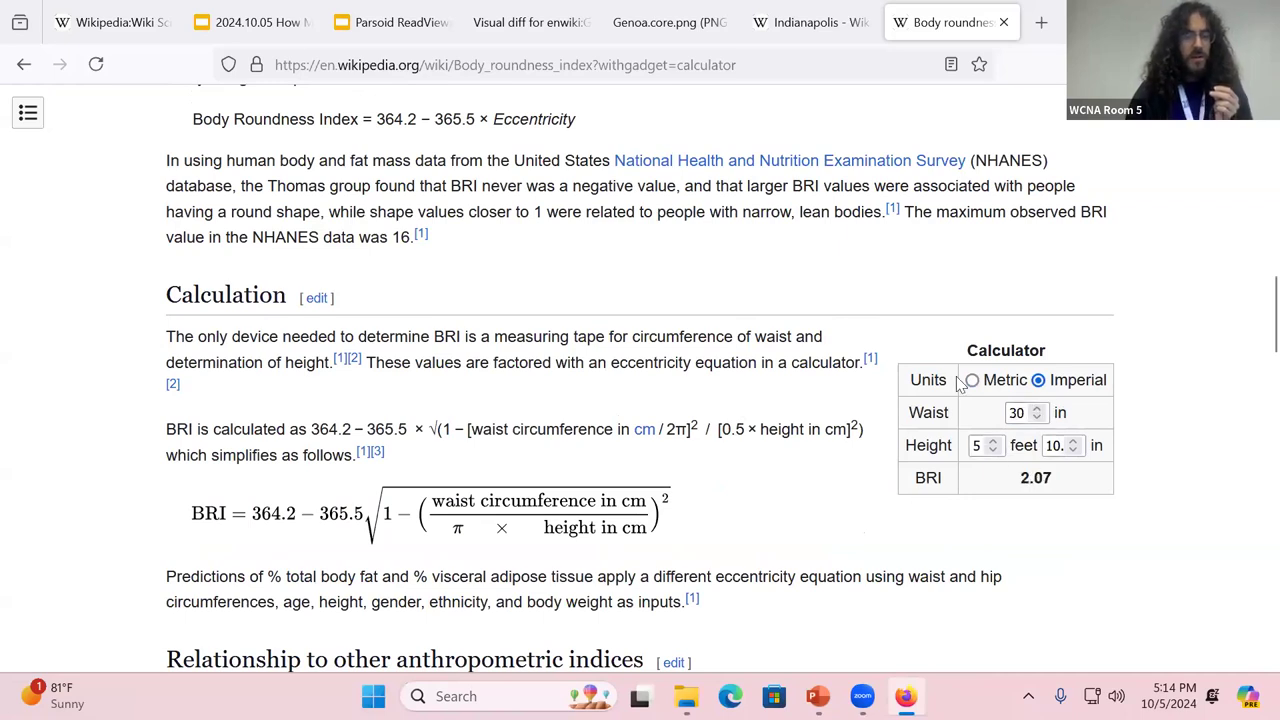
left_click(970, 380)
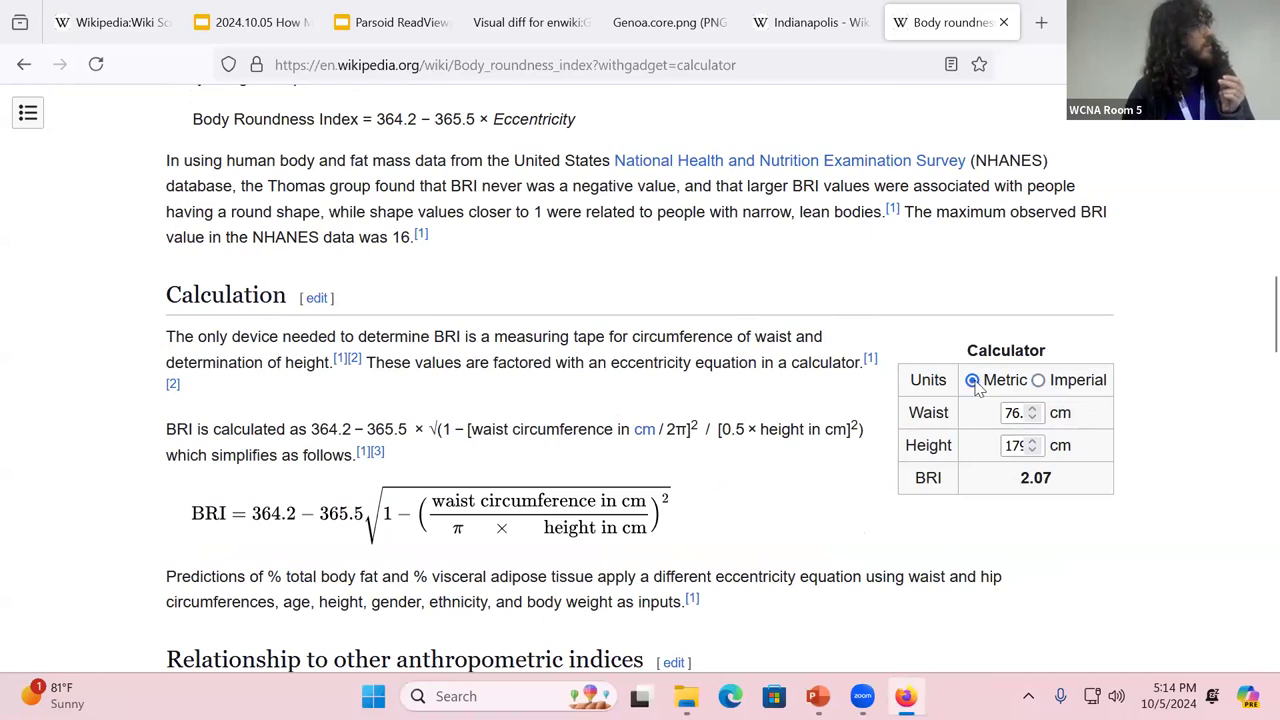
mouse_move(998, 405)
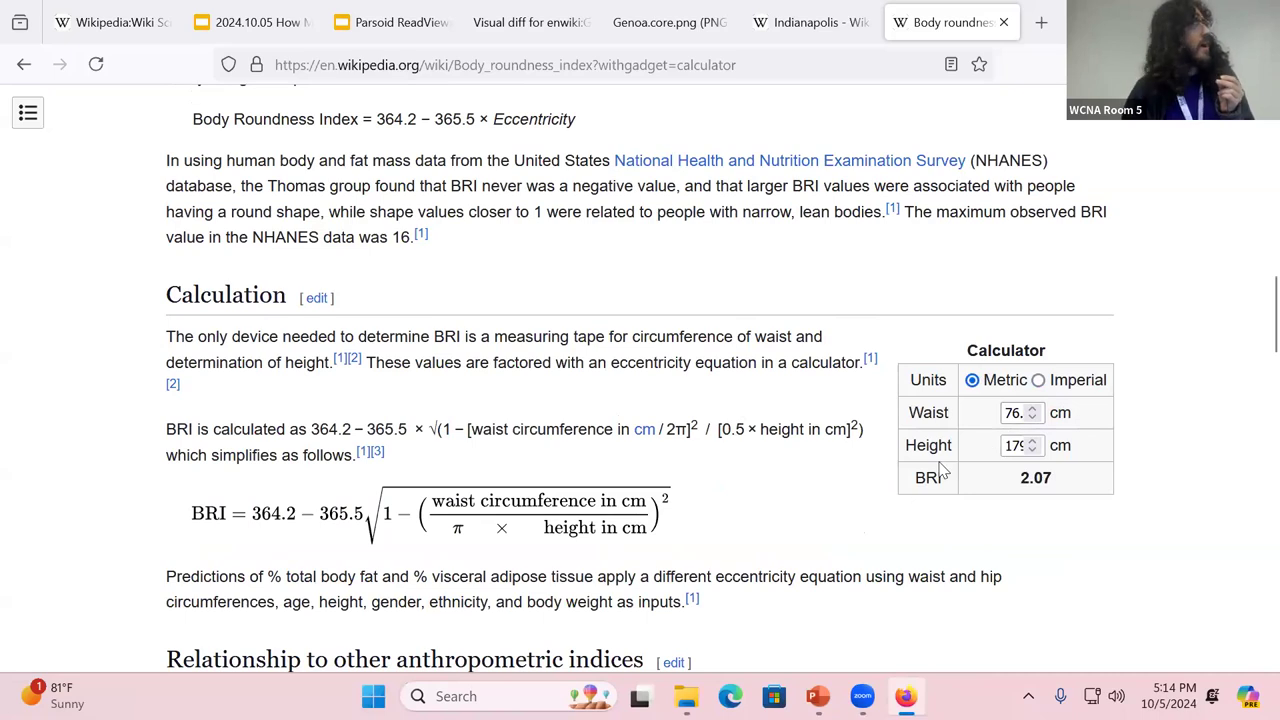
mouse_move(625, 525)
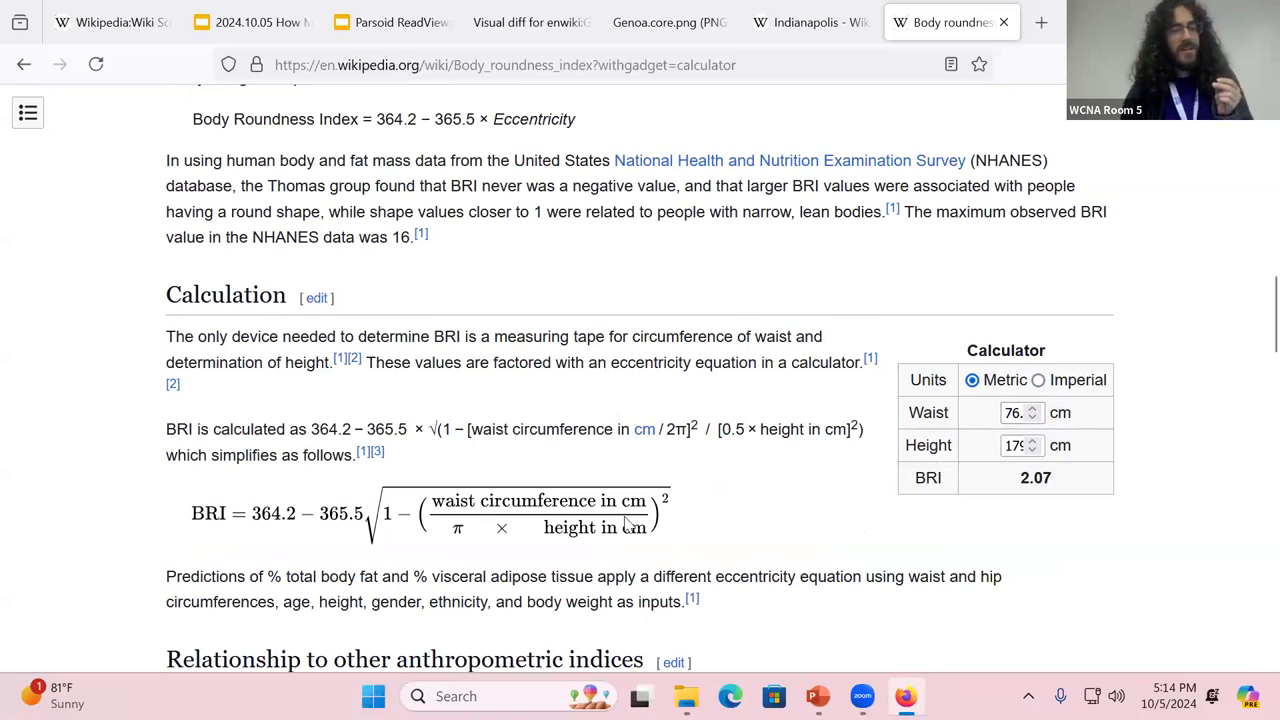
mouse_move(1104, 430)
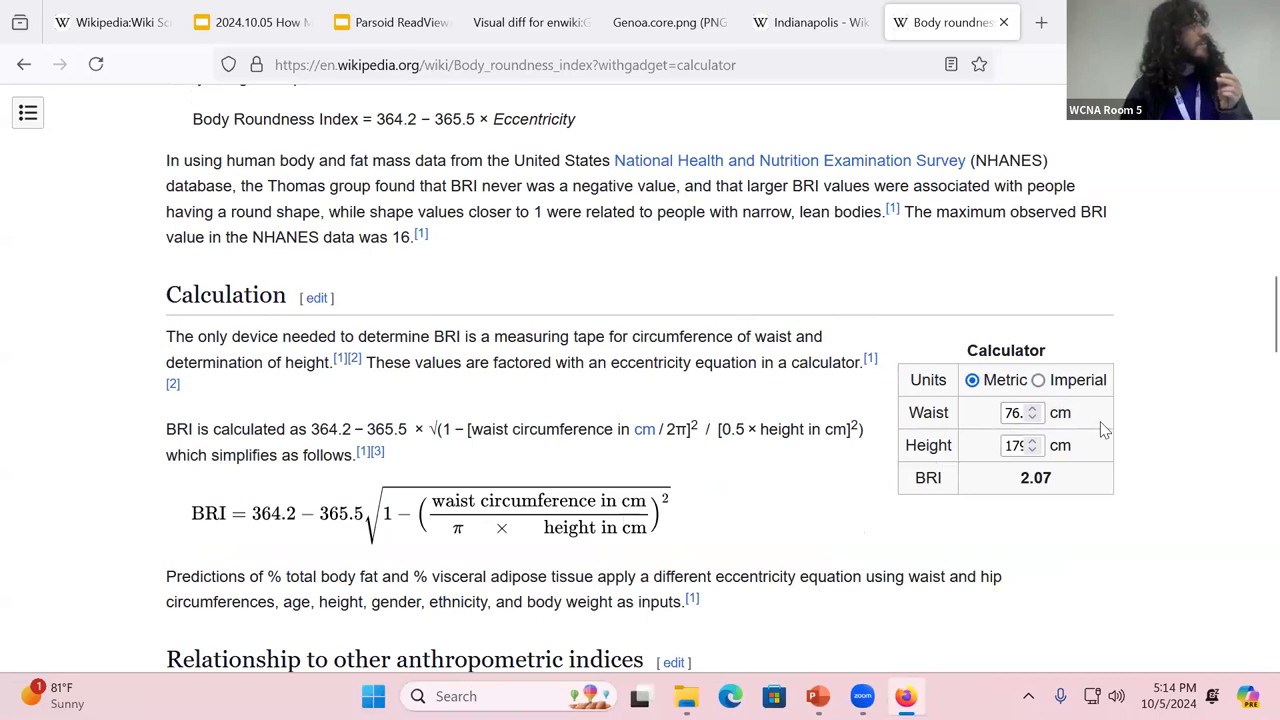